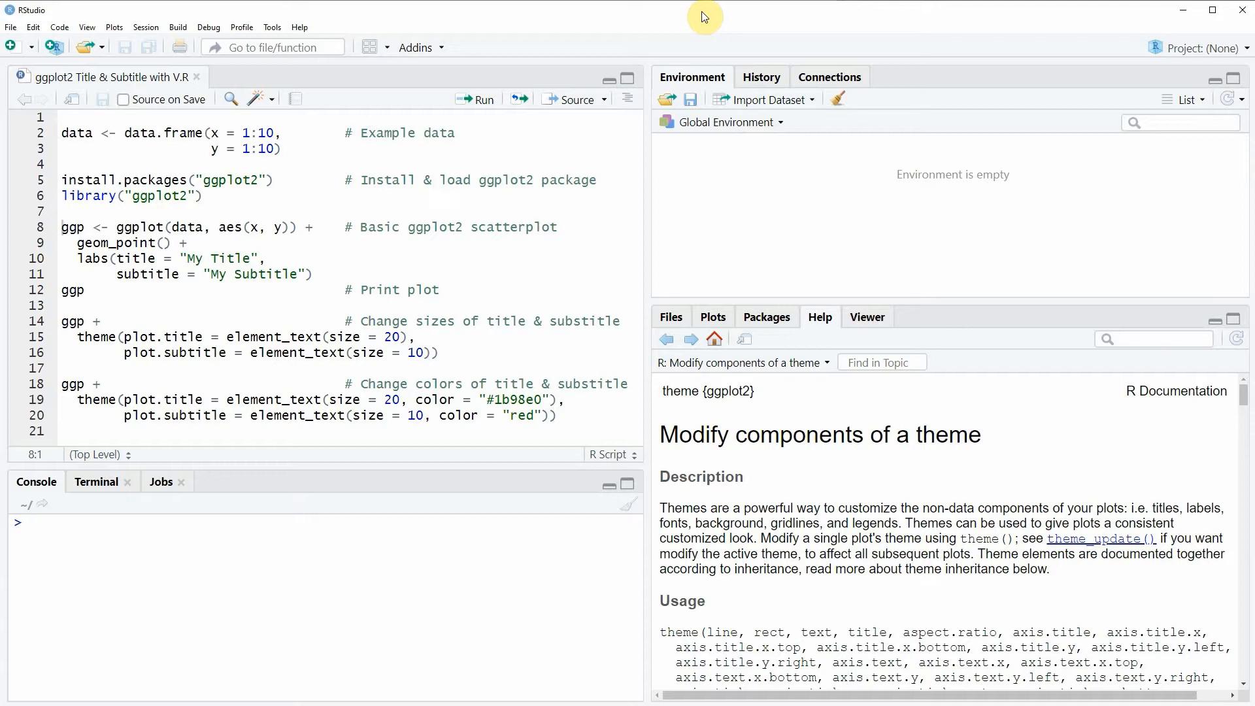
pyautogui.moveTo(559, 82)
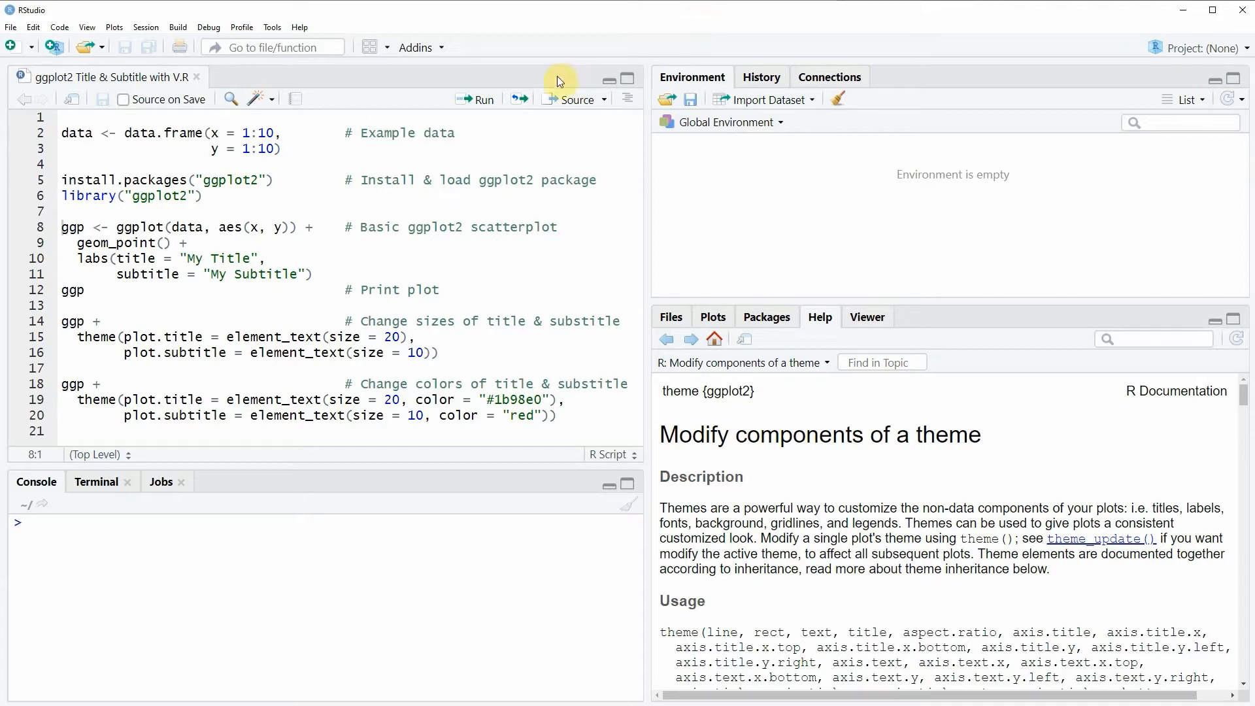
pyautogui.moveTo(48, 158)
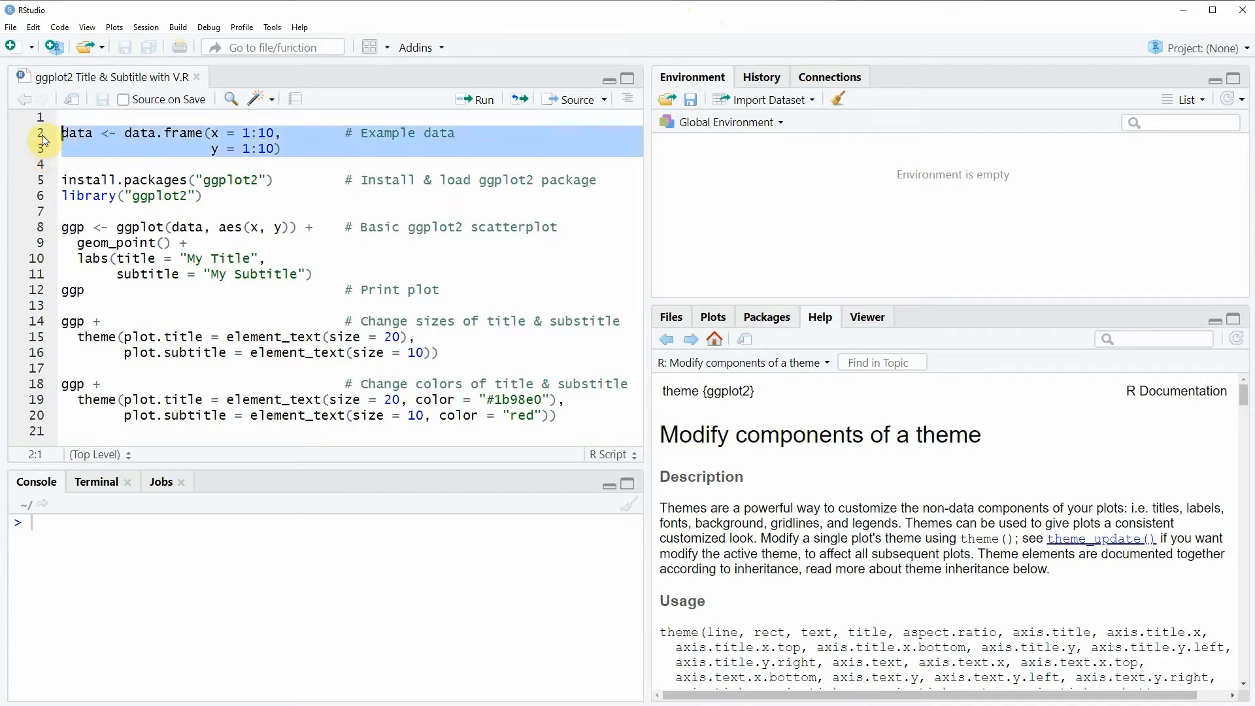
# Run the code creating the 10-observation example data frame.
pyautogui.click(475, 98)
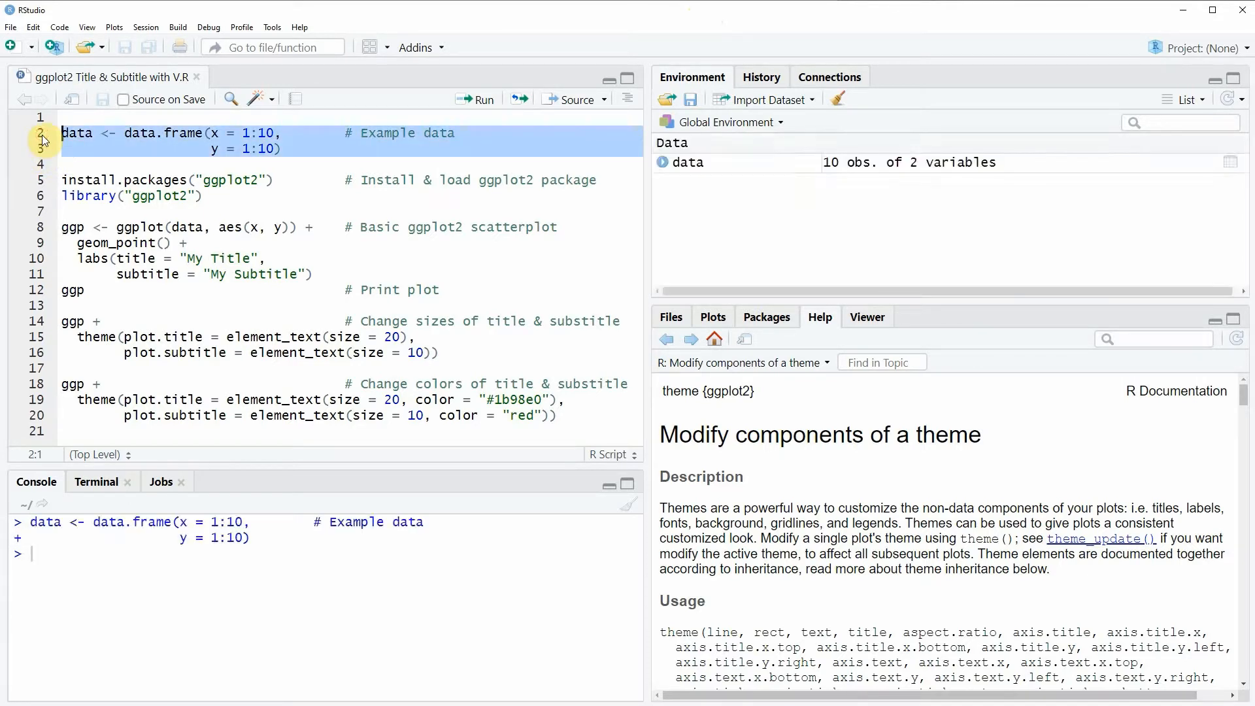
pyautogui.moveTo(587, 403)
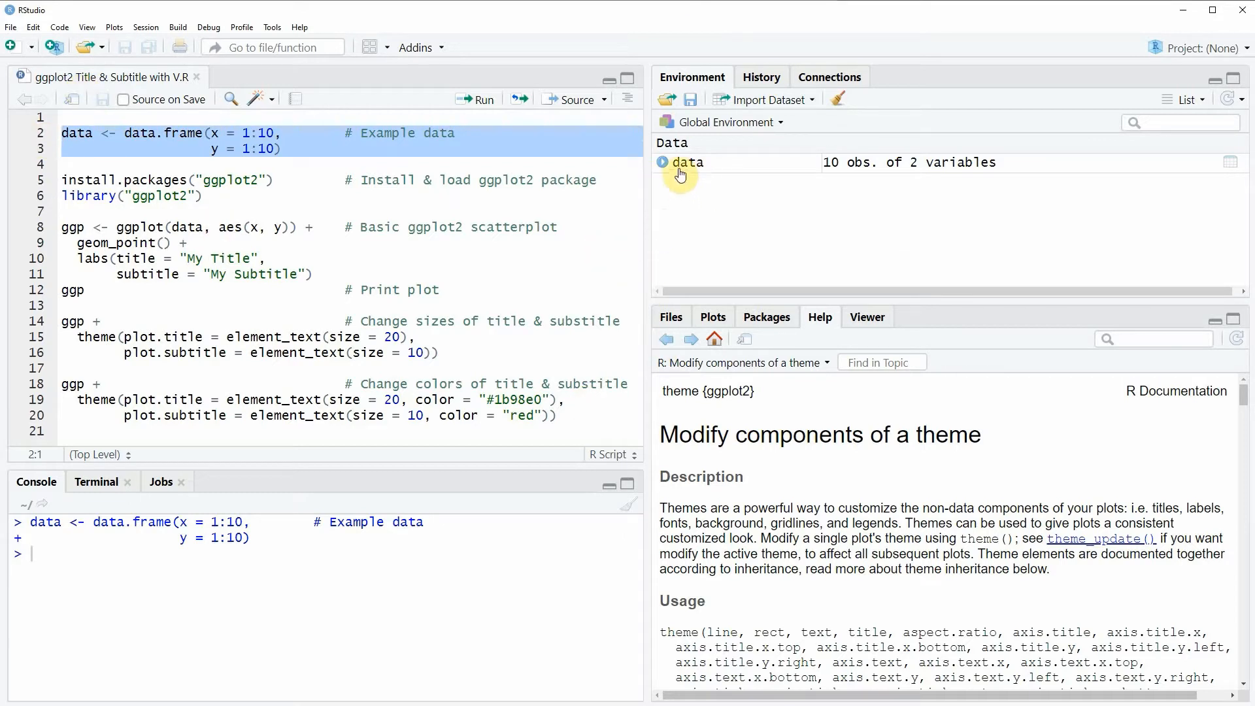
pyautogui.moveTo(323, 237)
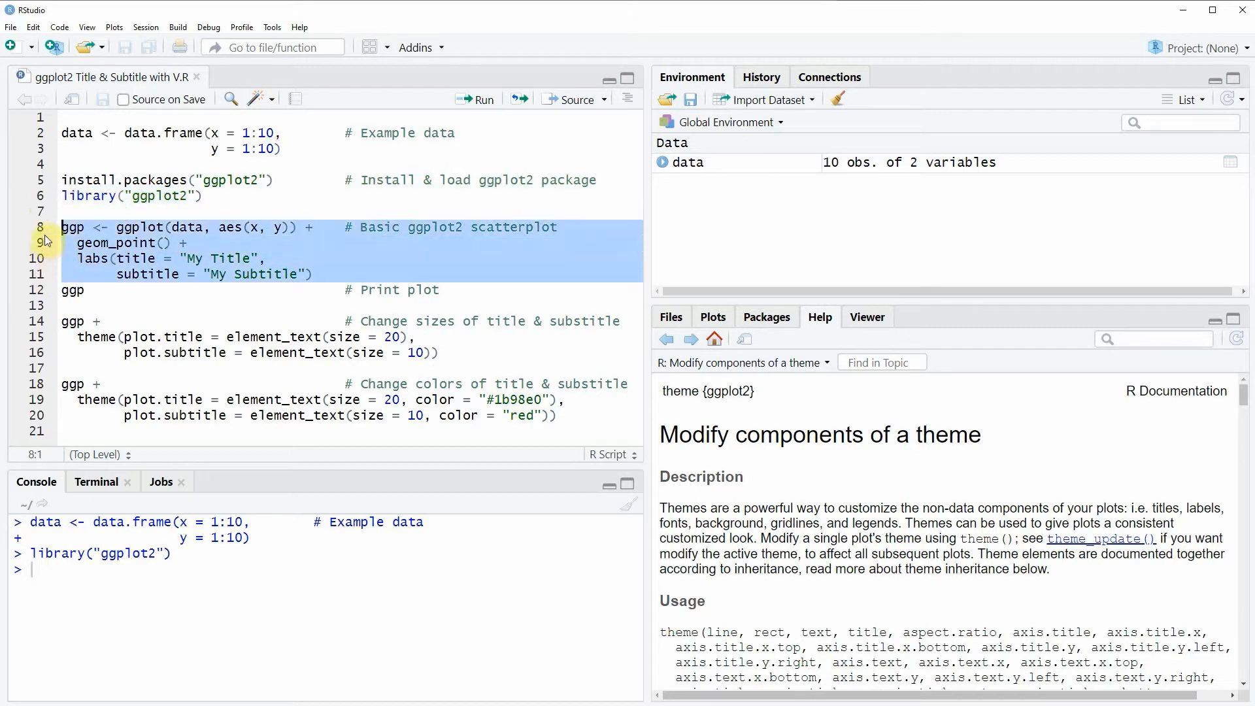
pyautogui.moveTo(147, 243)
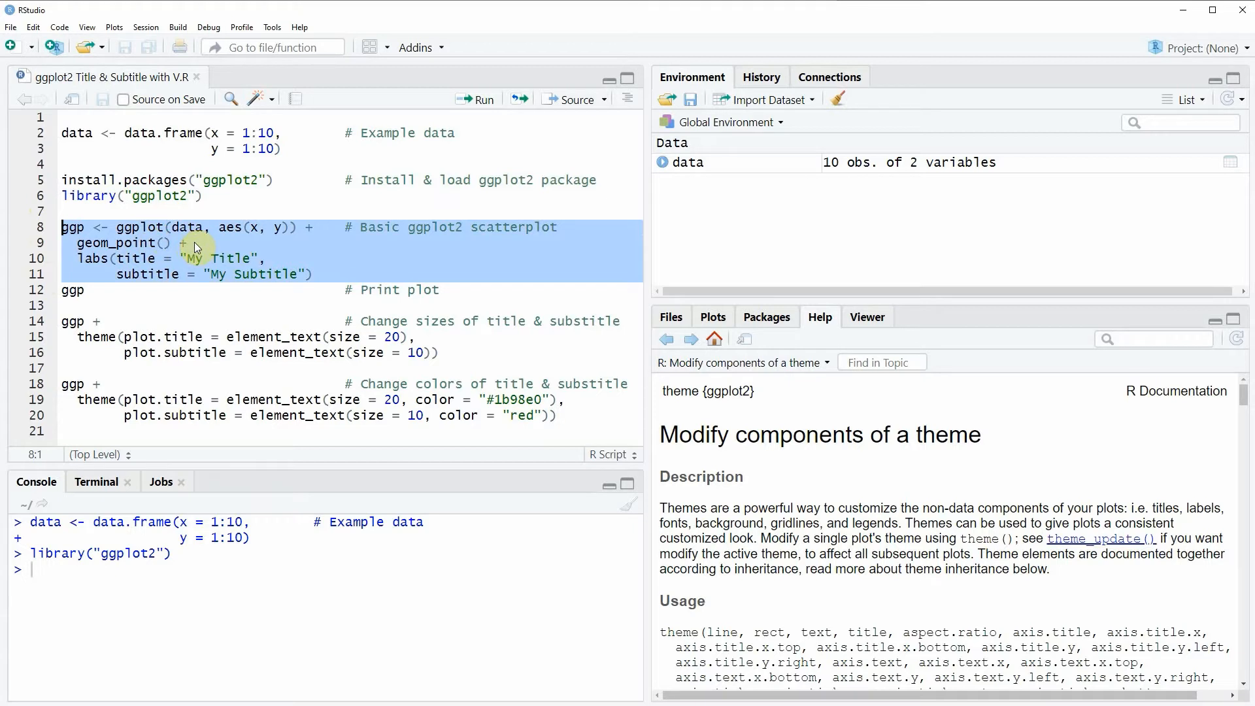
# Run the lines building the ggp scatterplot with 'My Title' and 'My Subtitle', then print it.
pyautogui.click(476, 98)
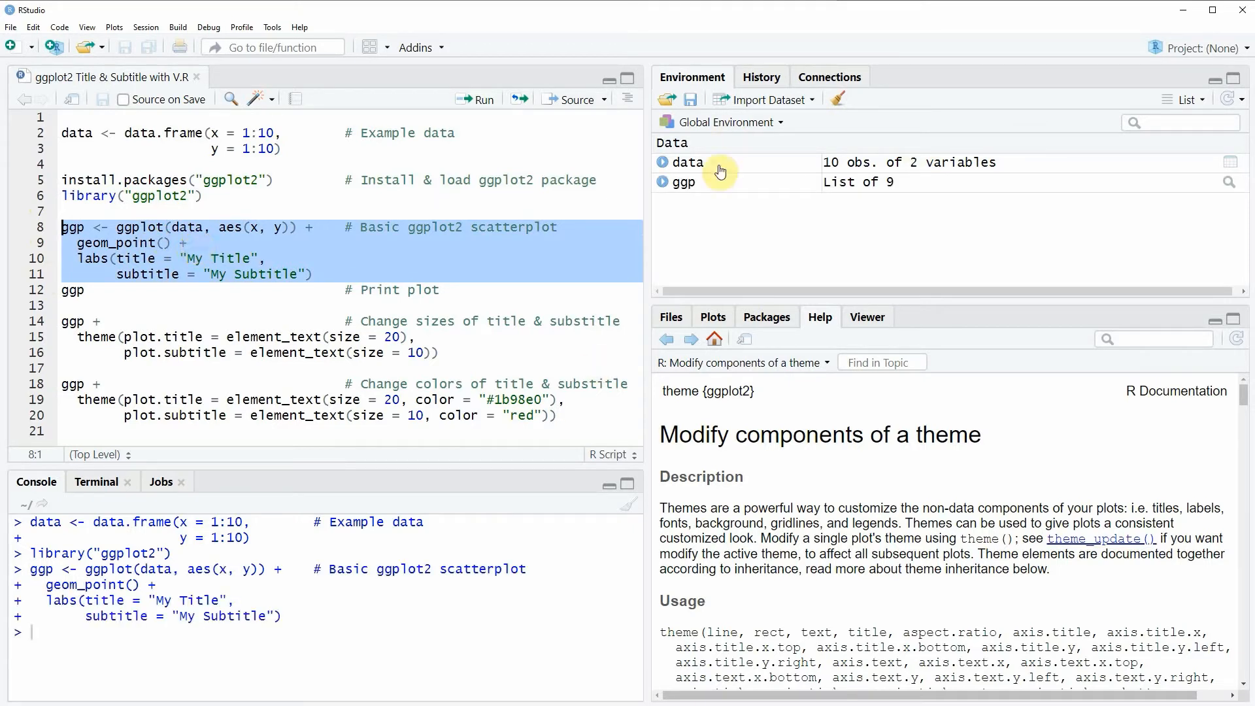
pyautogui.moveTo(728, 192)
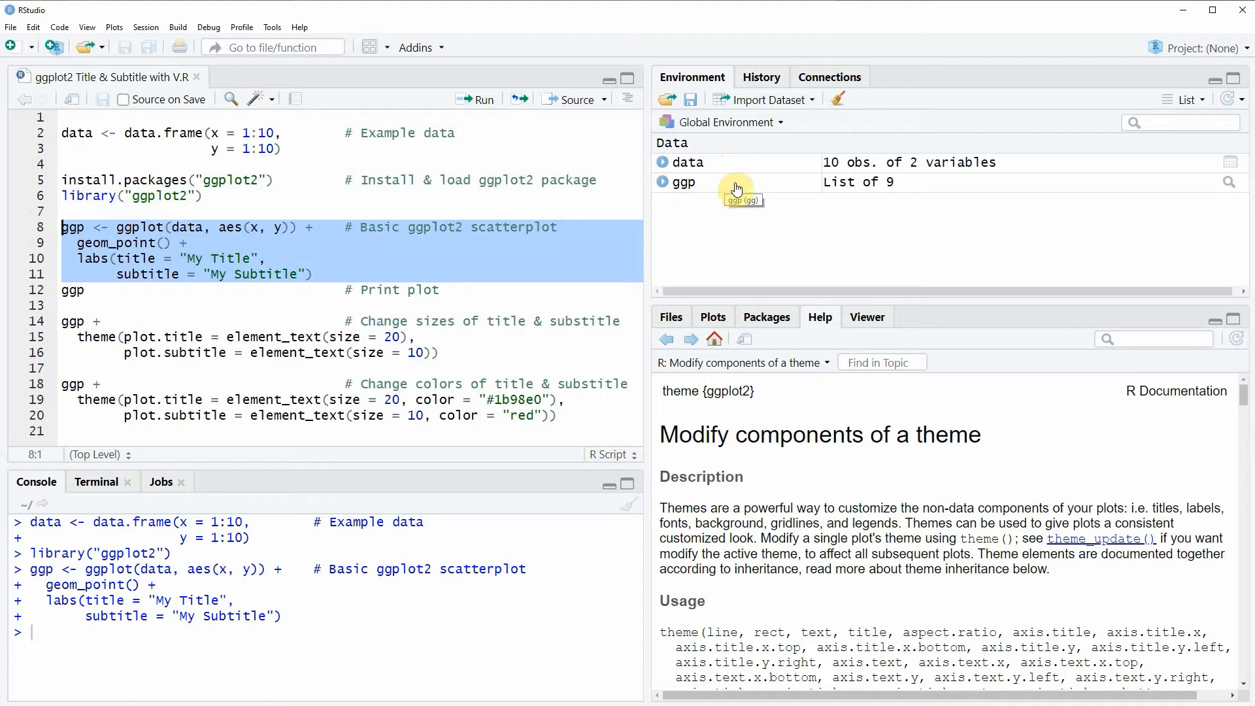
pyautogui.click(72, 291)
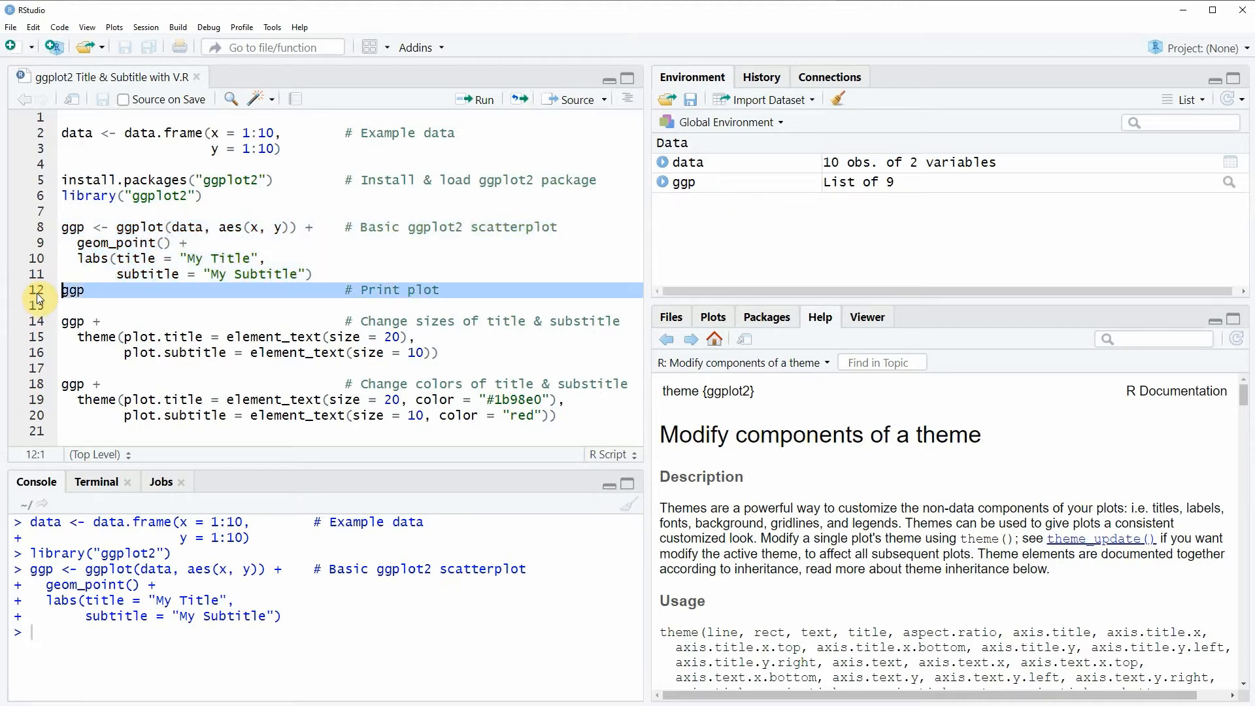
pyautogui.click(476, 99)
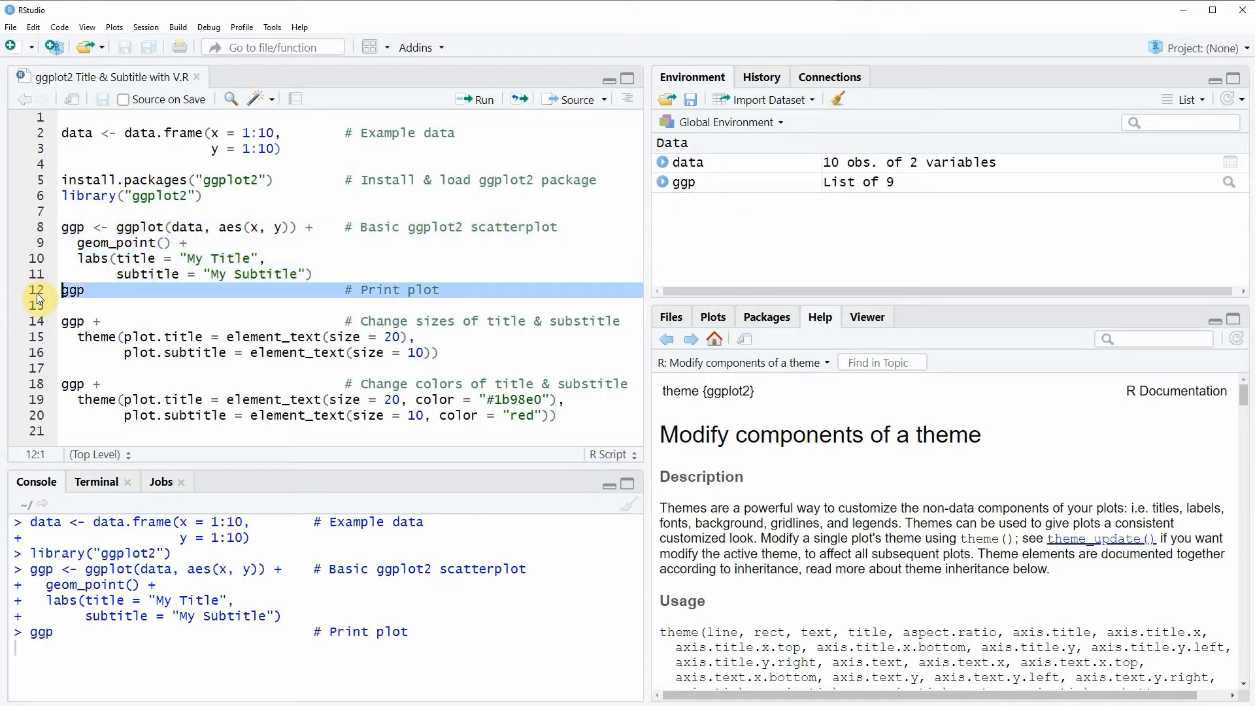
# Render the basic scatterplot of ten points with default-size title and subtitle.
pyautogui.click(476, 98)
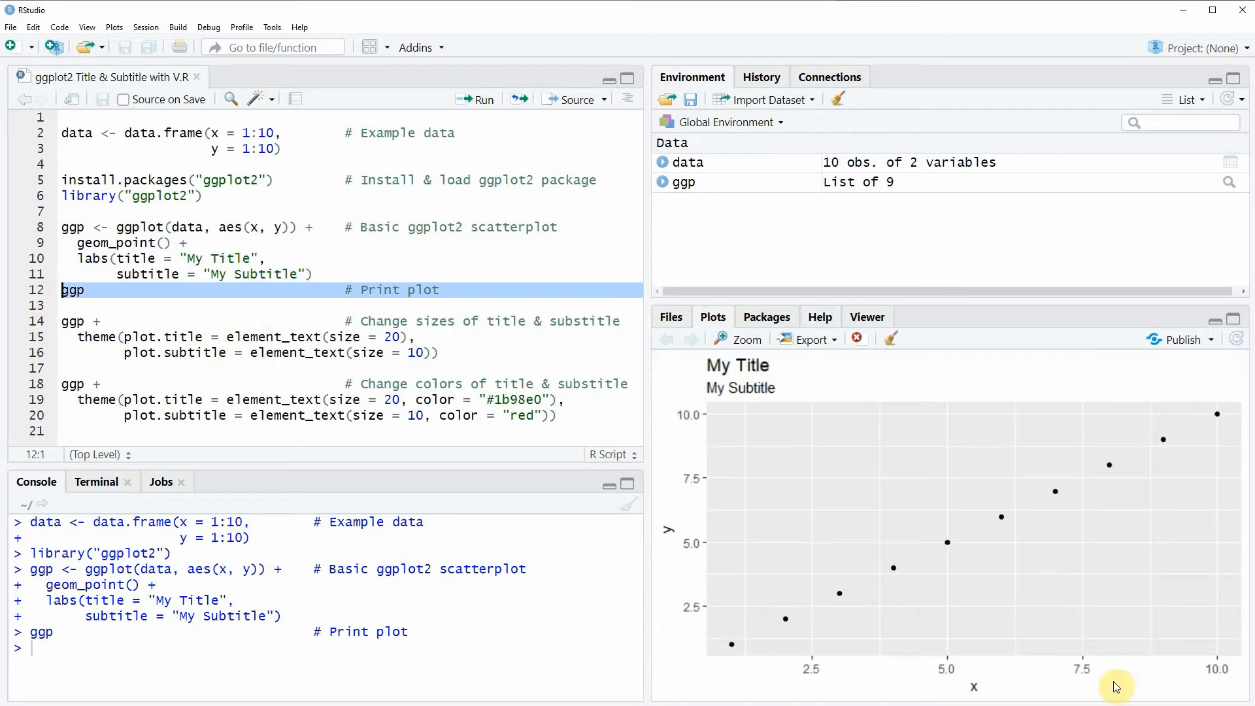
pyautogui.moveTo(1102, 538)
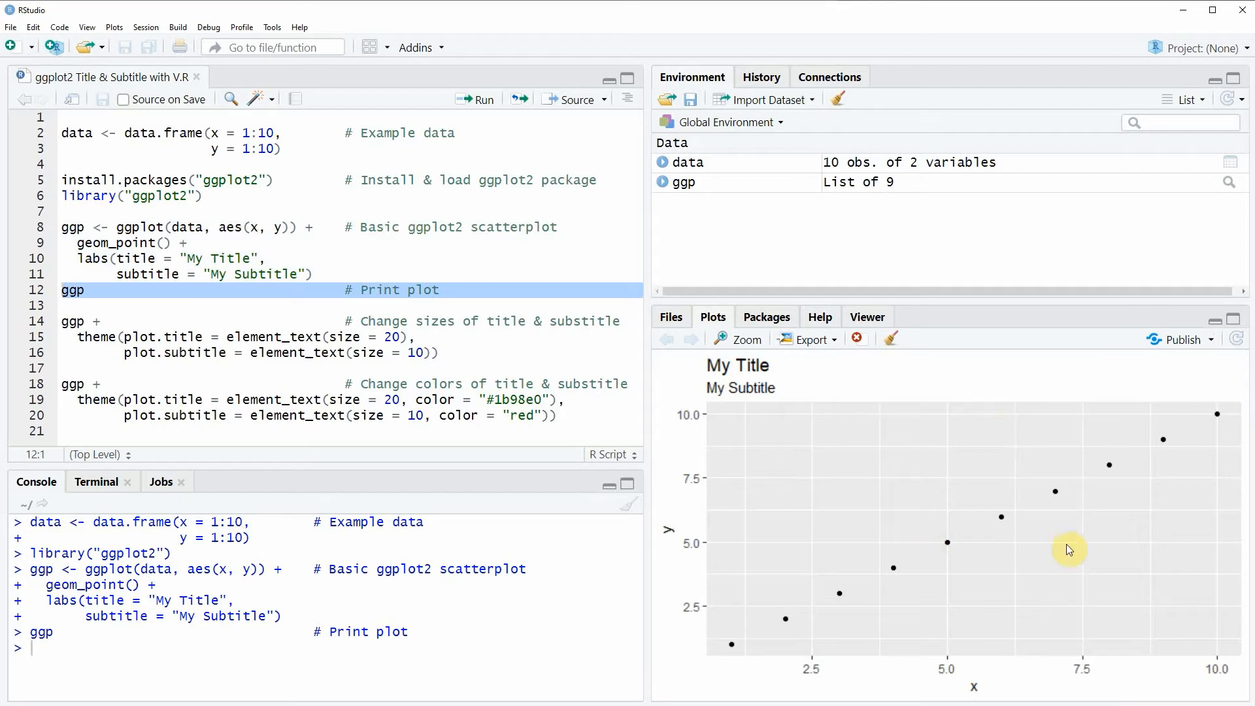
pyautogui.moveTo(787, 379)
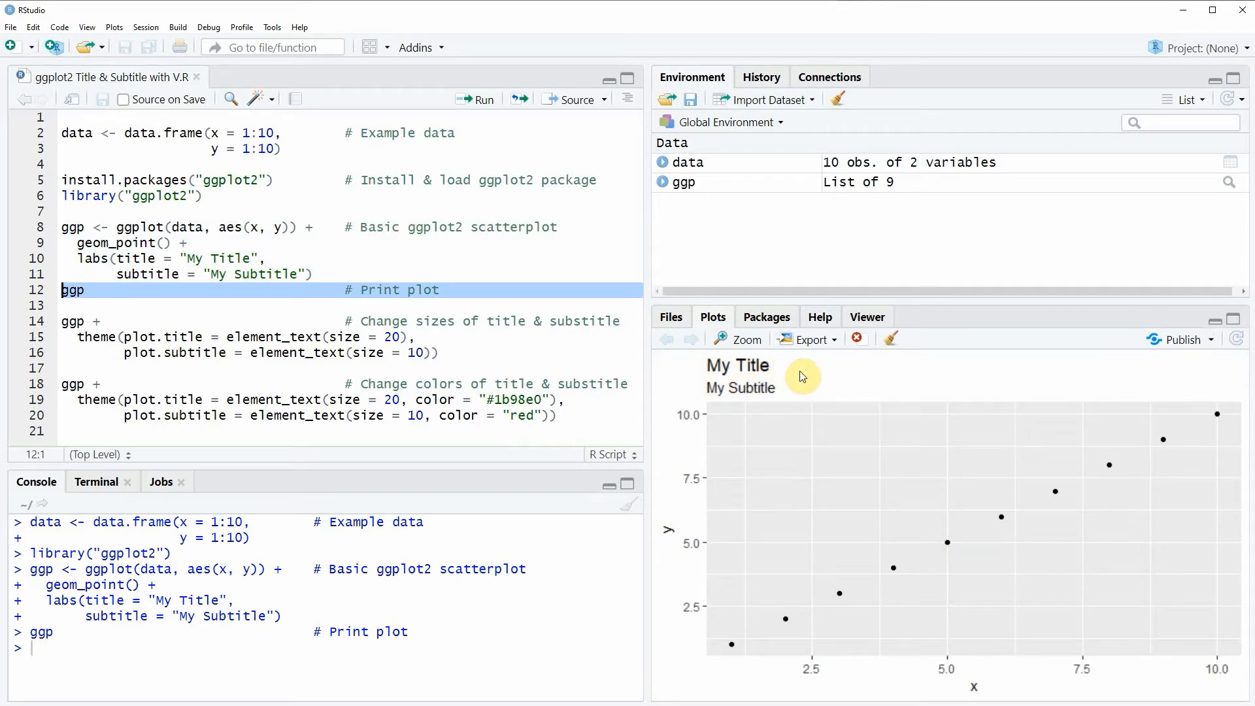
pyautogui.moveTo(765, 409)
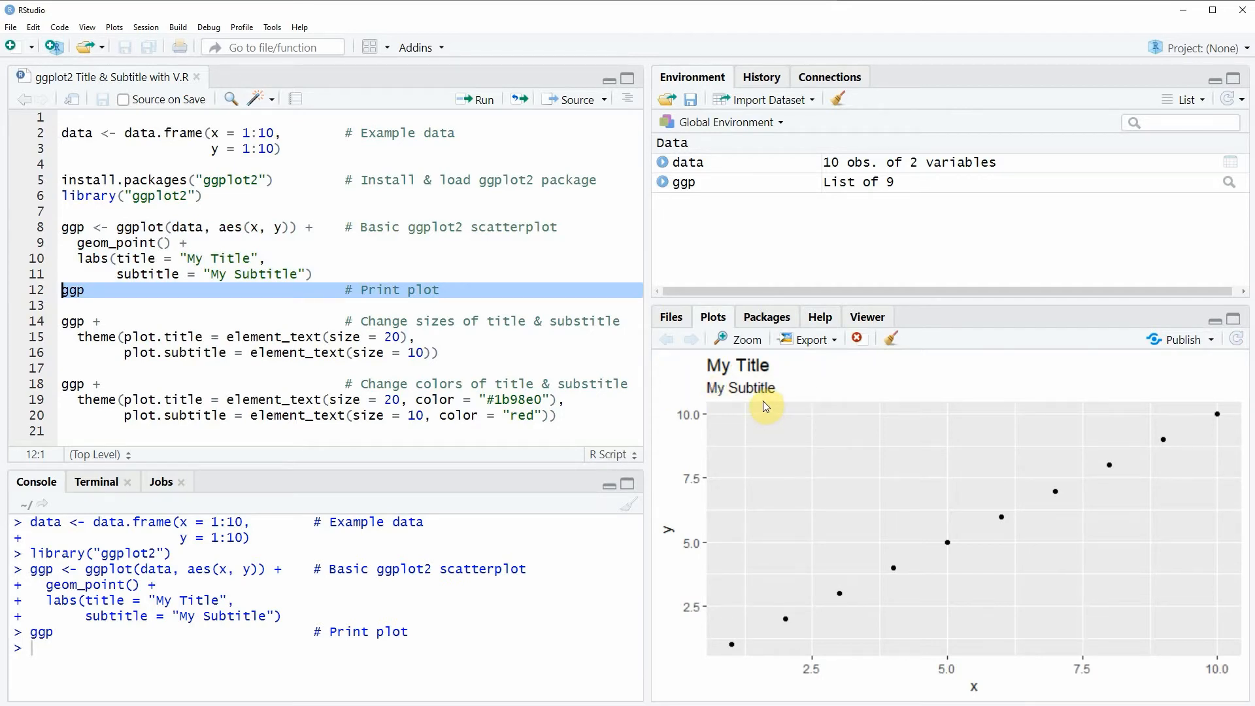
pyautogui.moveTo(775, 380)
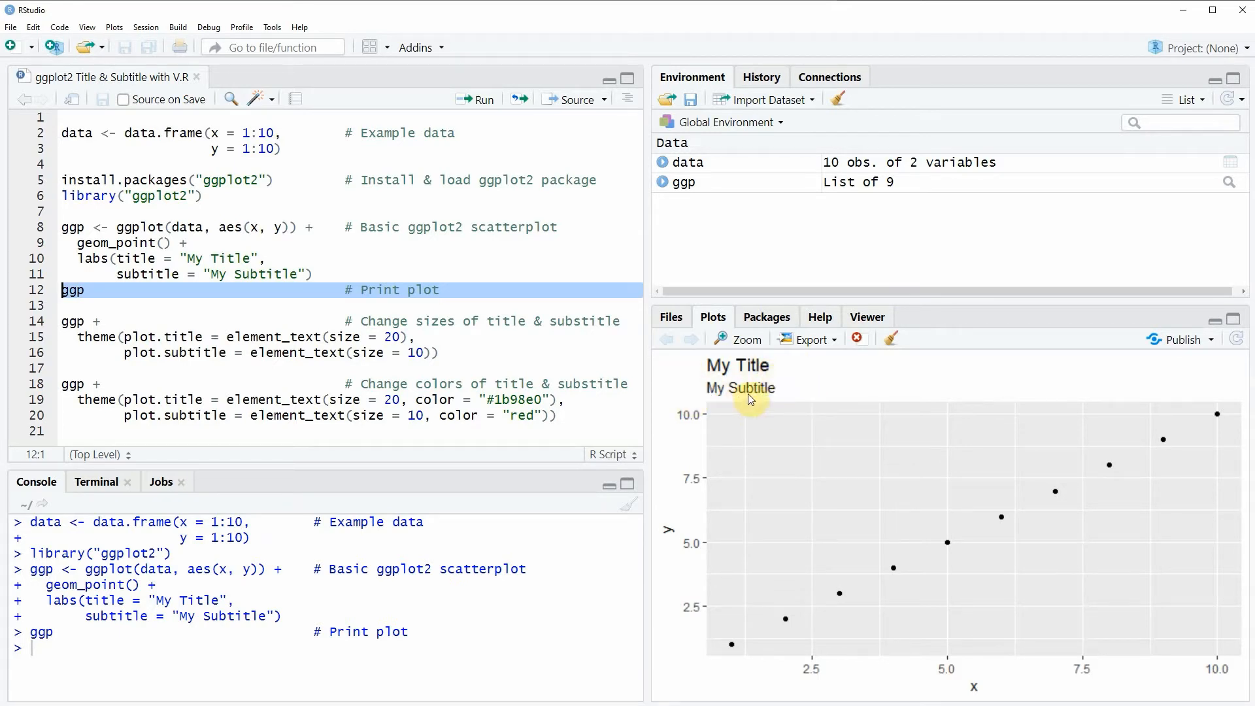
pyautogui.moveTo(756, 376)
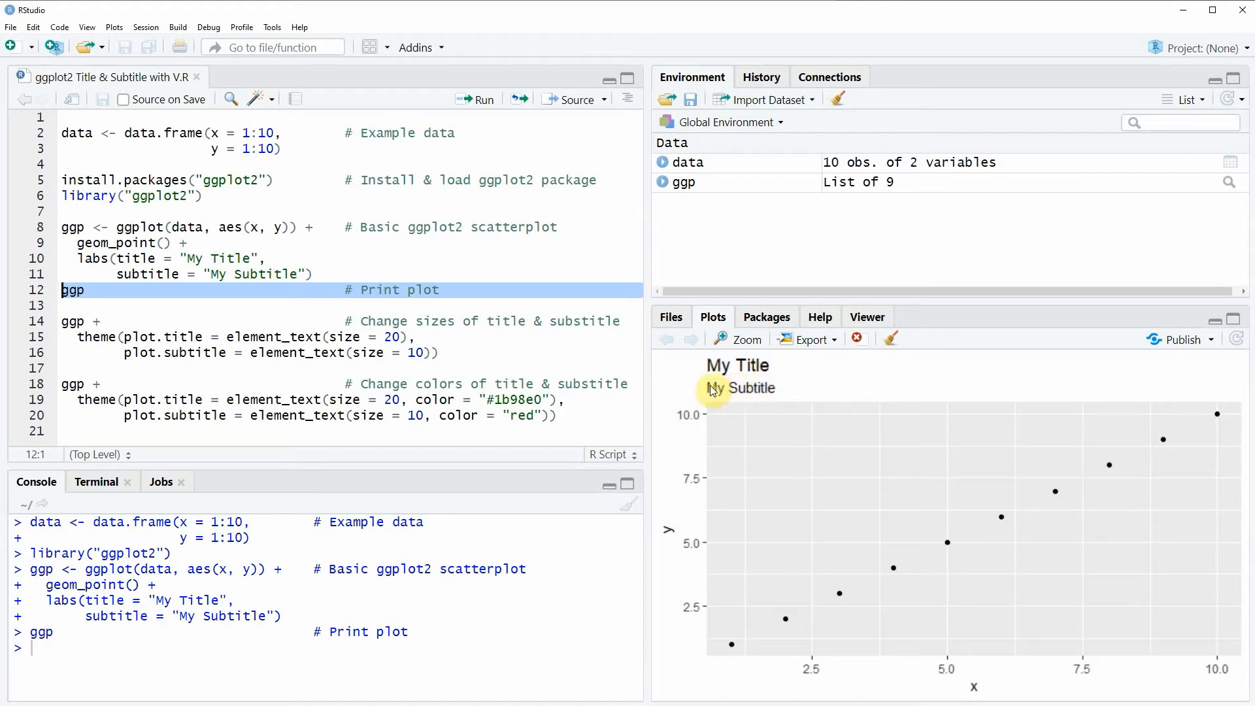
pyautogui.moveTo(59, 345)
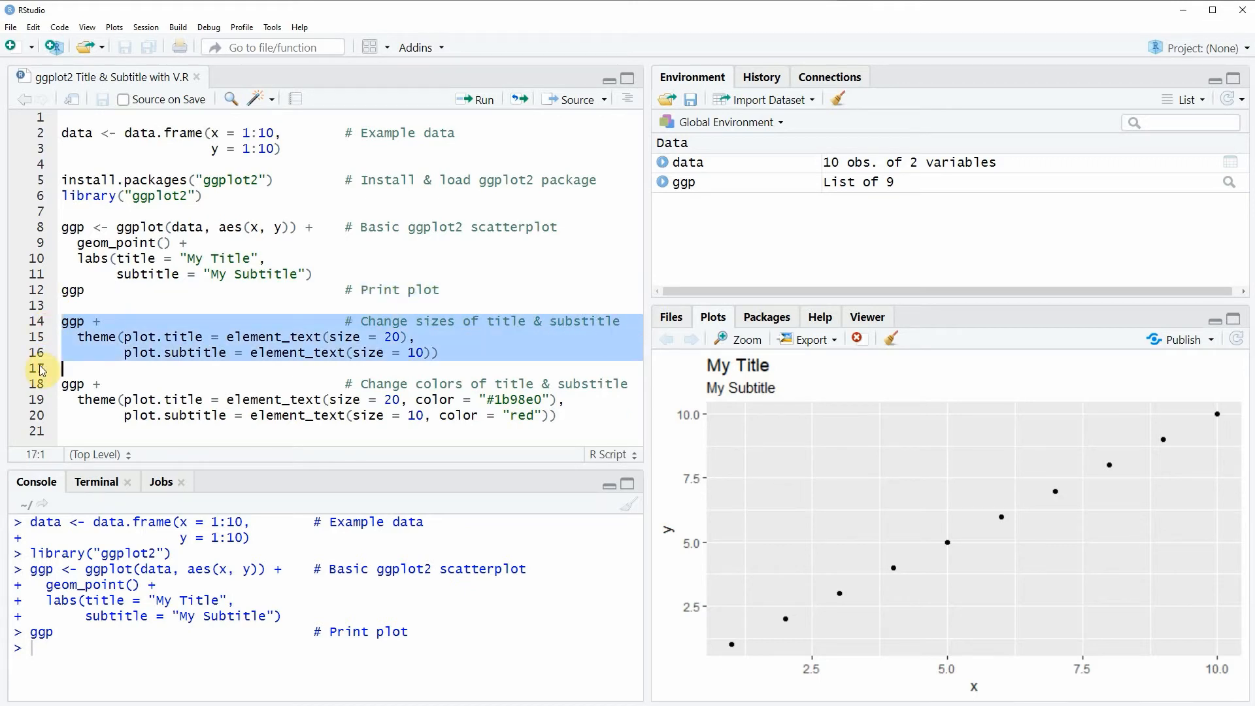
pyautogui.moveTo(95, 361)
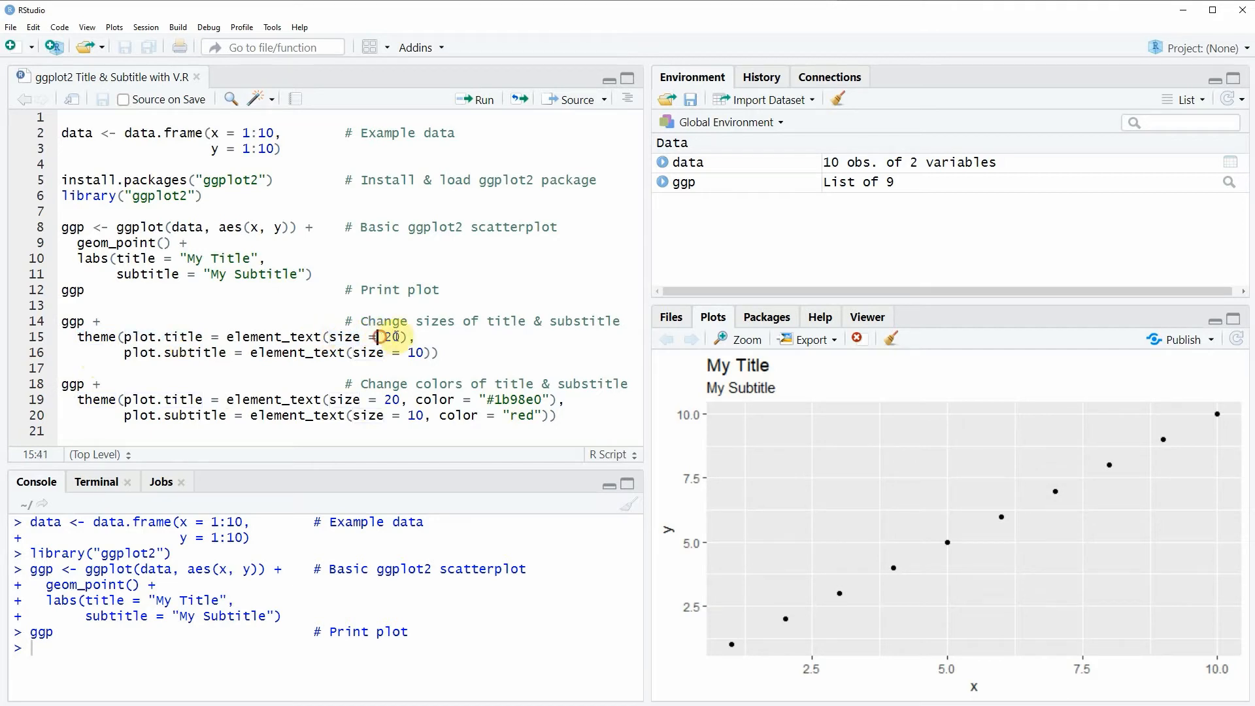
# Highlight the title size value 20 in the theme code before running it.
pyautogui.doubleClick(174, 353)
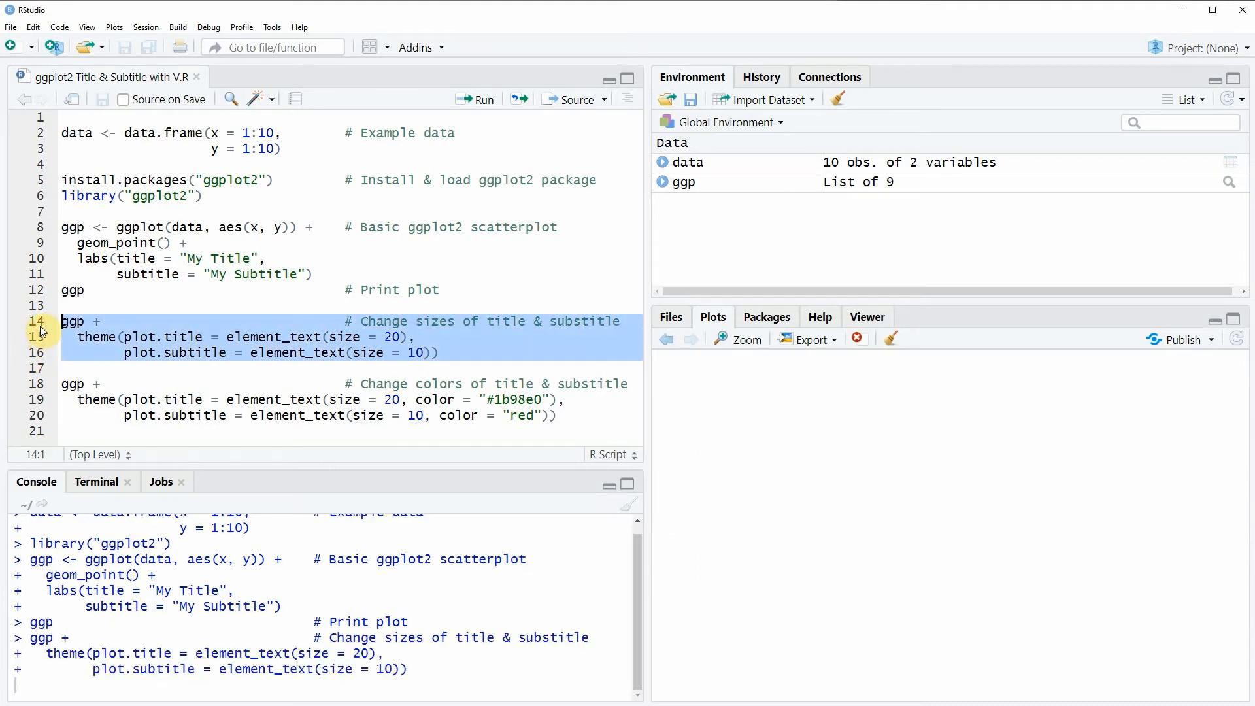
# Redraw the plot so 'My Title' appears at size 20 above 'My Subtitle' at size 10.
pyautogui.click(474, 98)
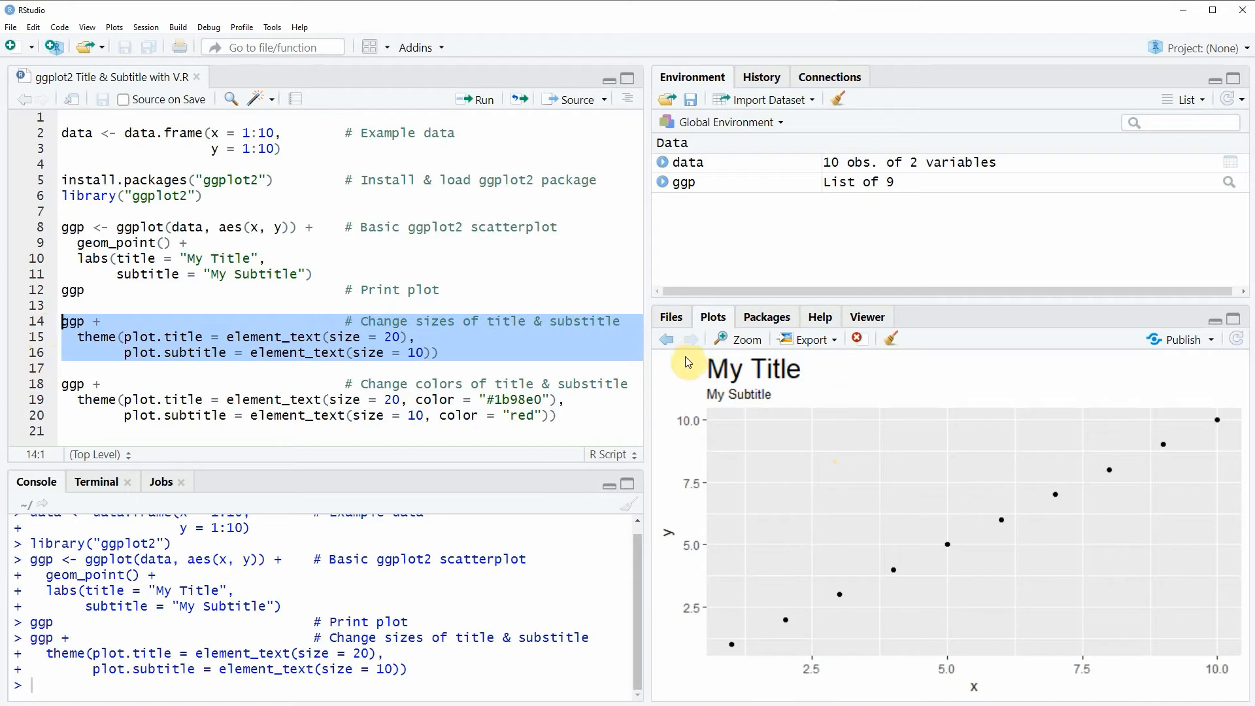
pyautogui.moveTo(792, 384)
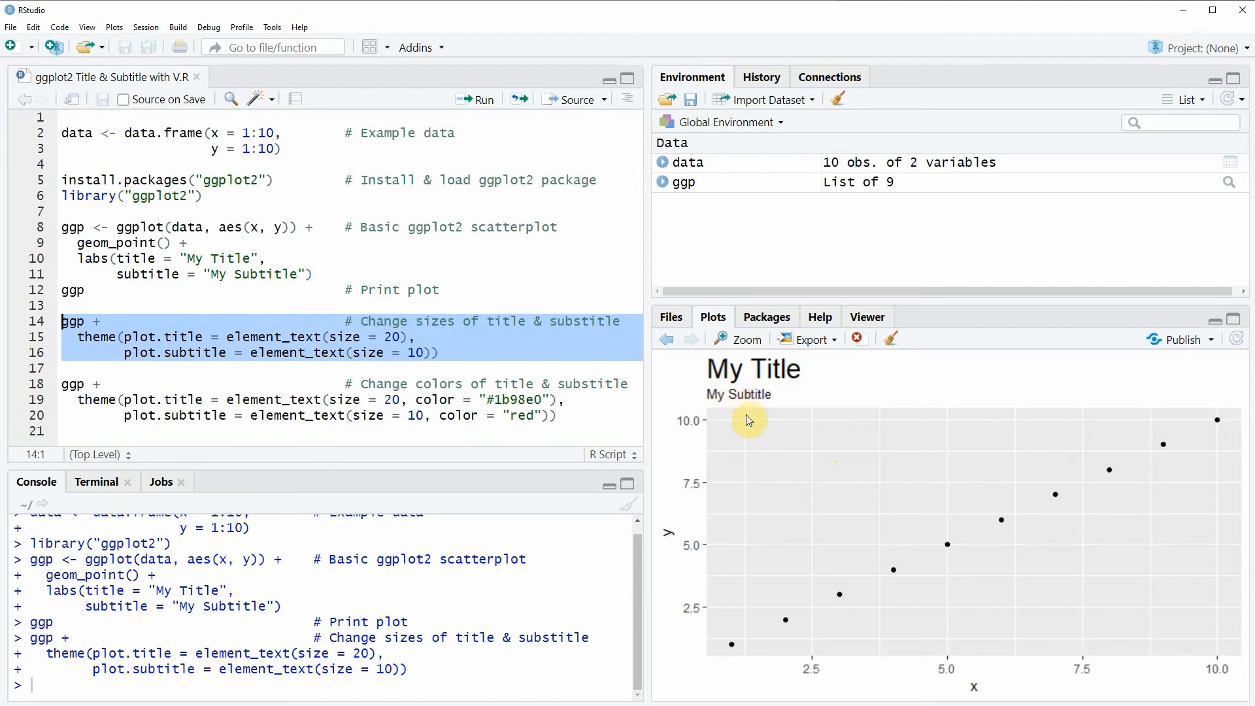
pyautogui.moveTo(782, 386)
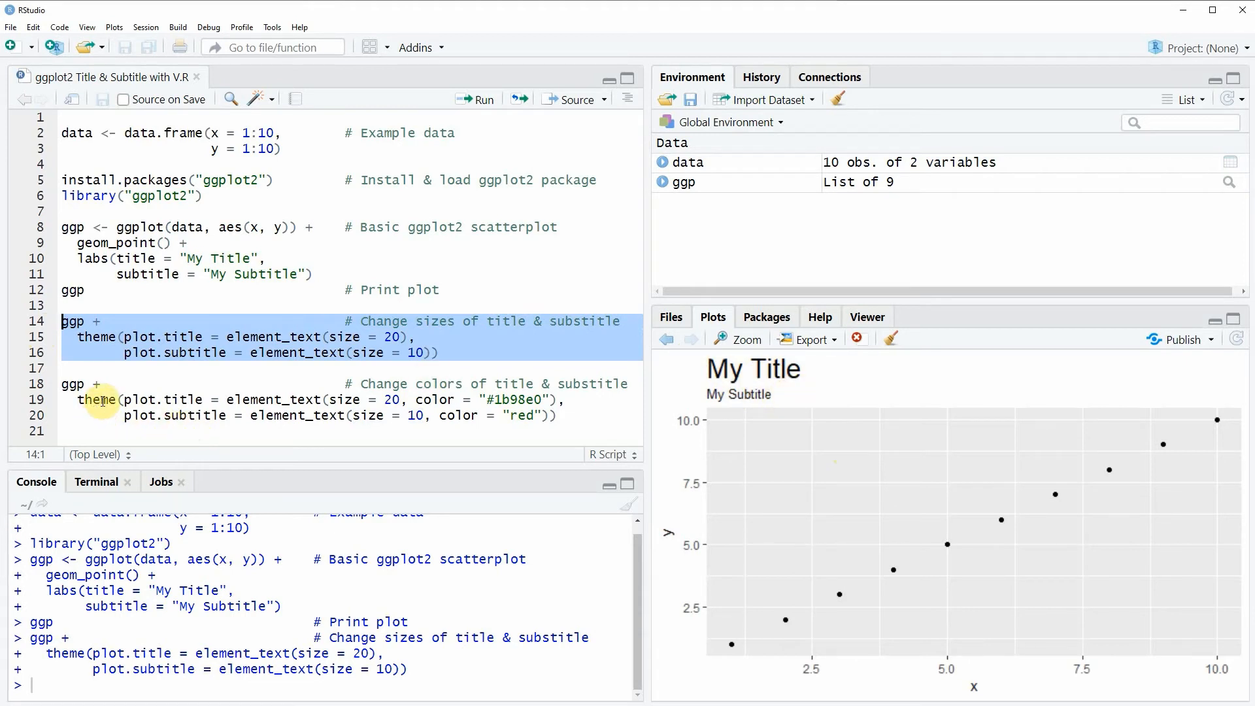
# Highlight the plot.title element and its colour '#1b98e0' in the colour-changing theme lines.
pyautogui.click(41, 415)
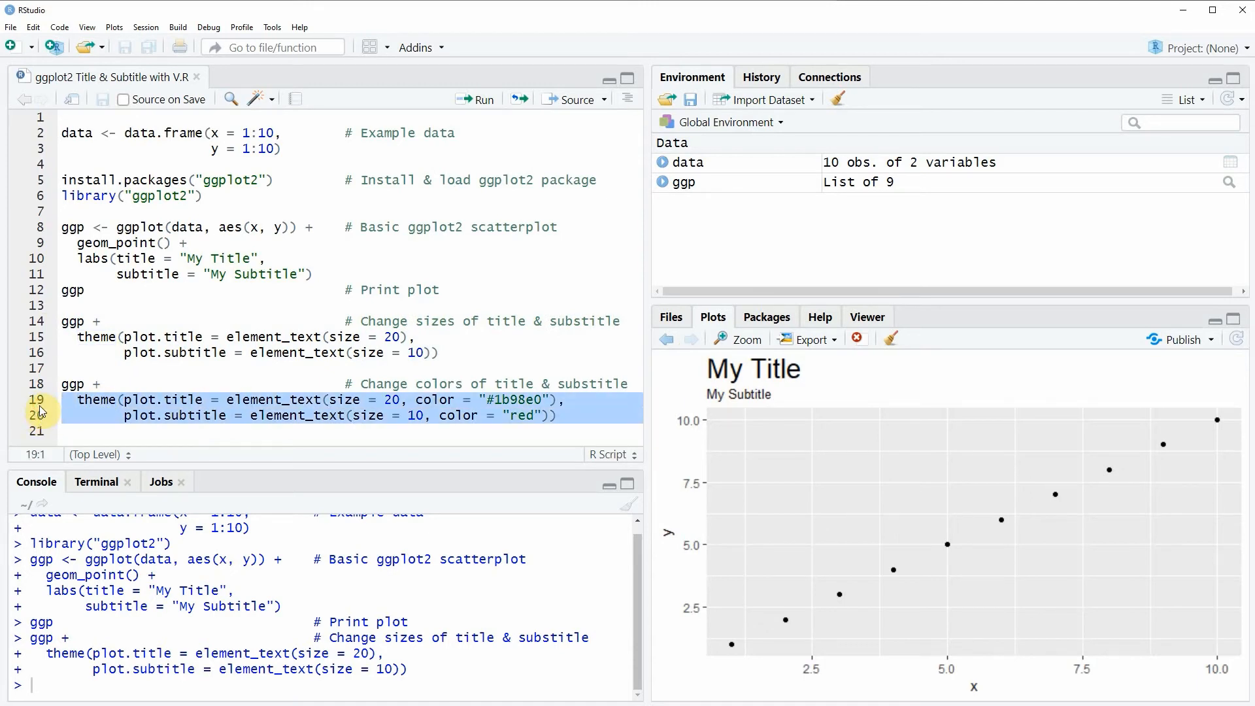
pyautogui.click(158, 400)
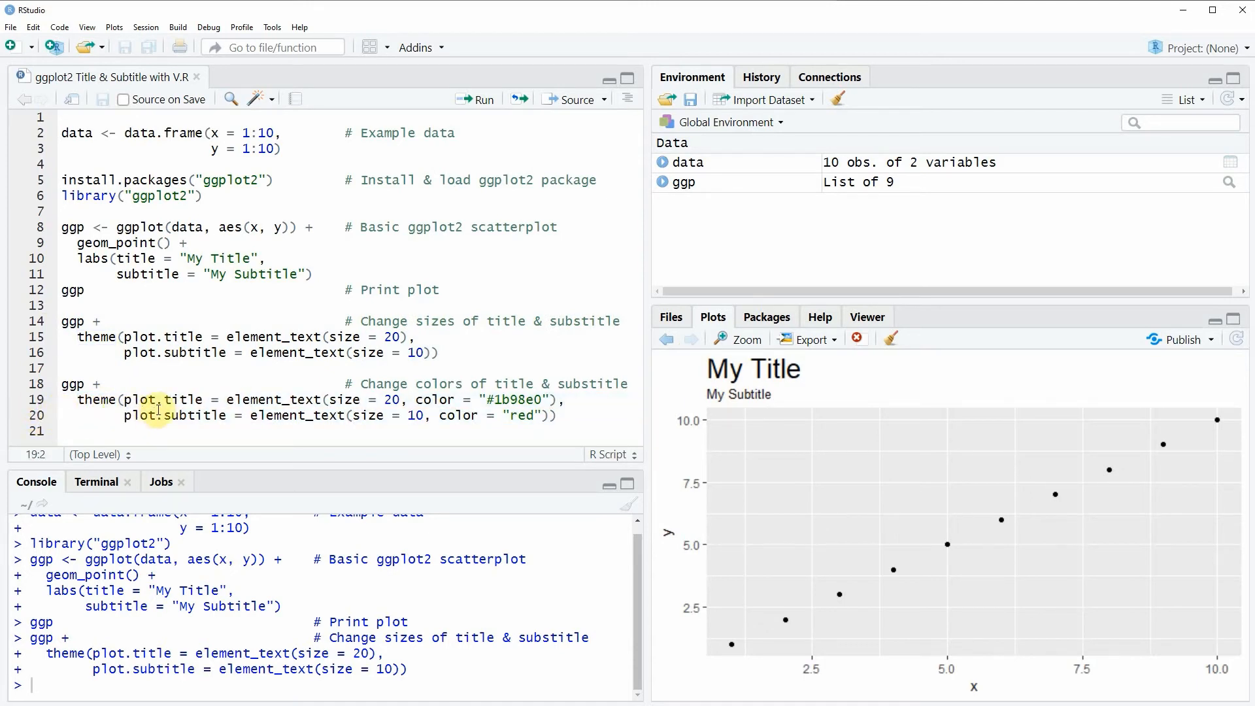
pyautogui.doubleClick(162, 400)
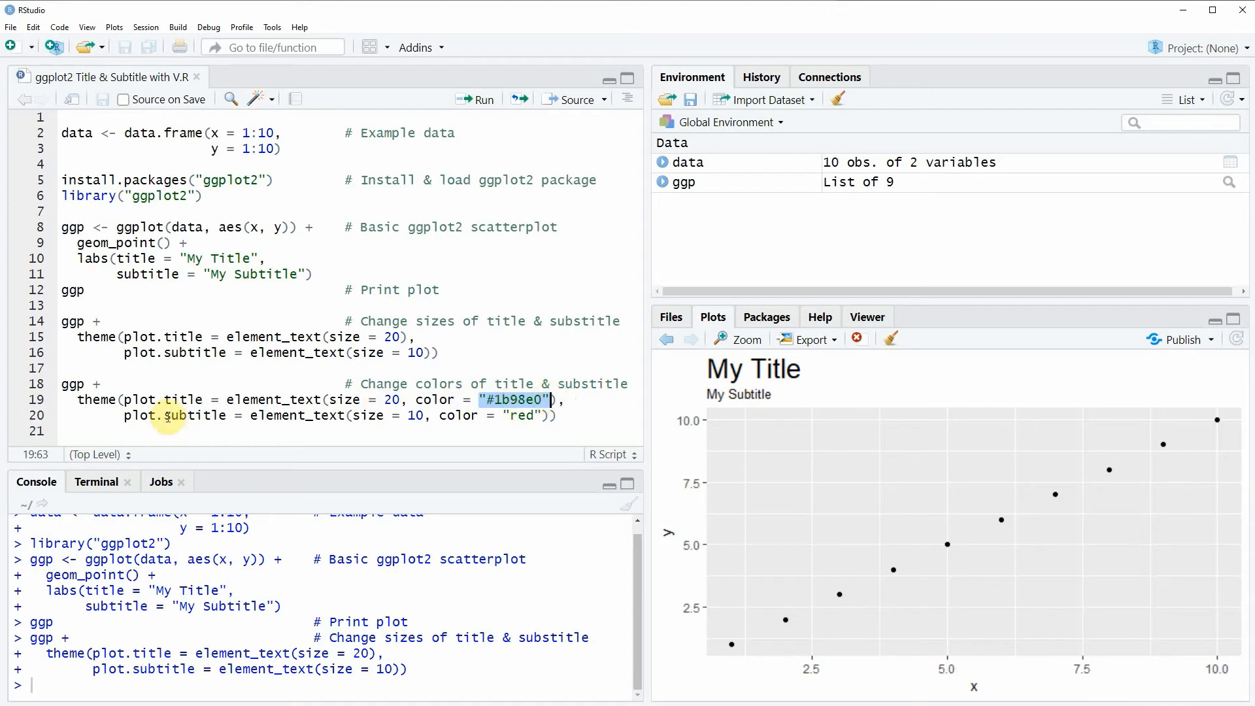
pyautogui.doubleClick(173, 414)
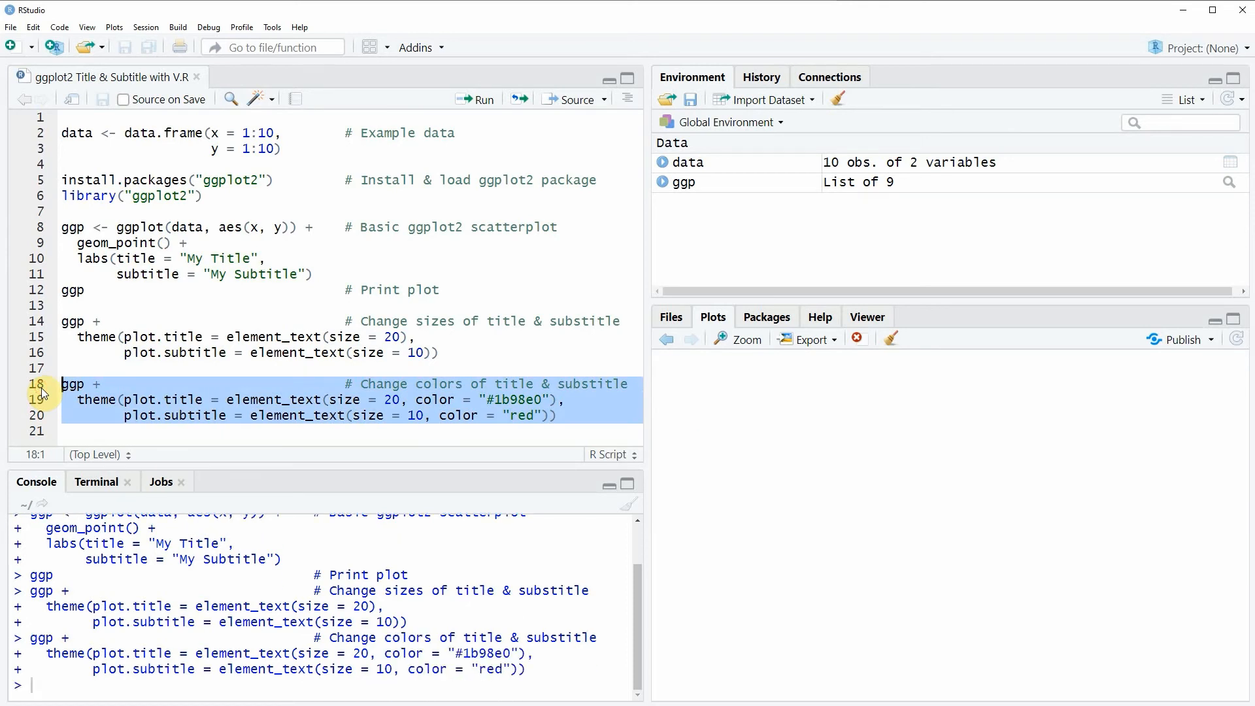
# Redraw the scatterplot with a blue '#1b98e0' title and red subtitle, highlighting the colour code.
pyautogui.click(476, 98)
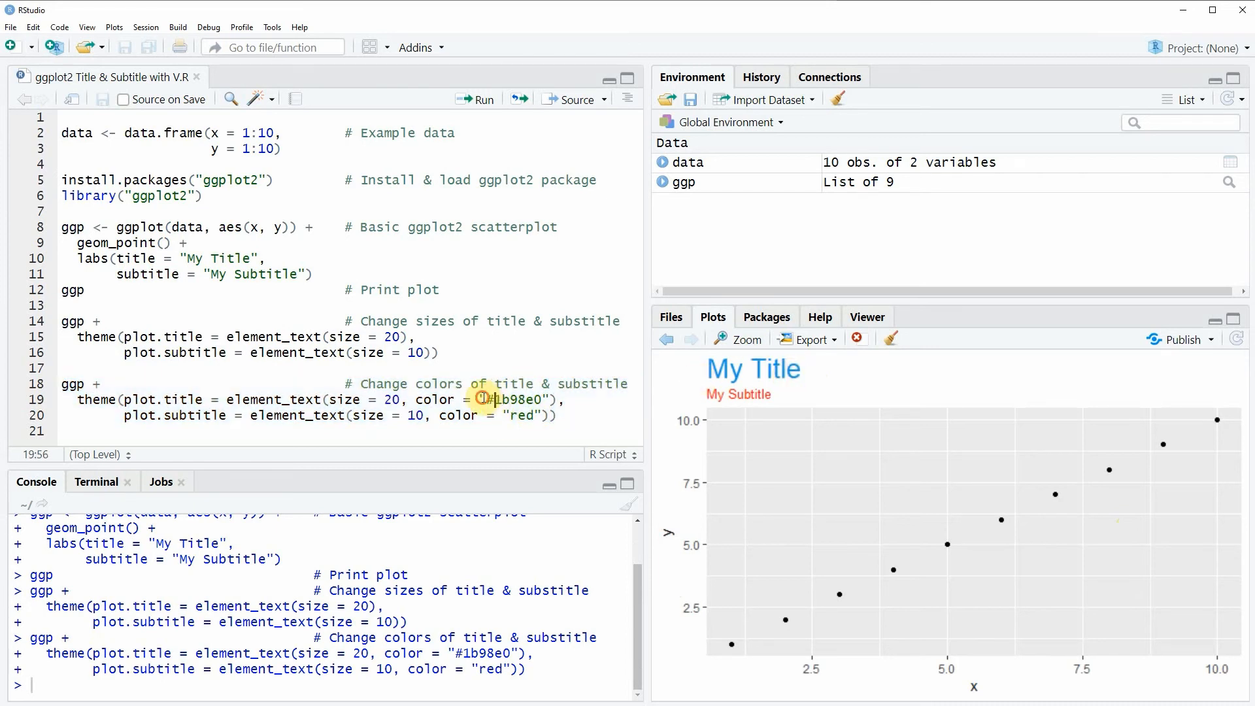
pyautogui.doubleClick(516, 400)
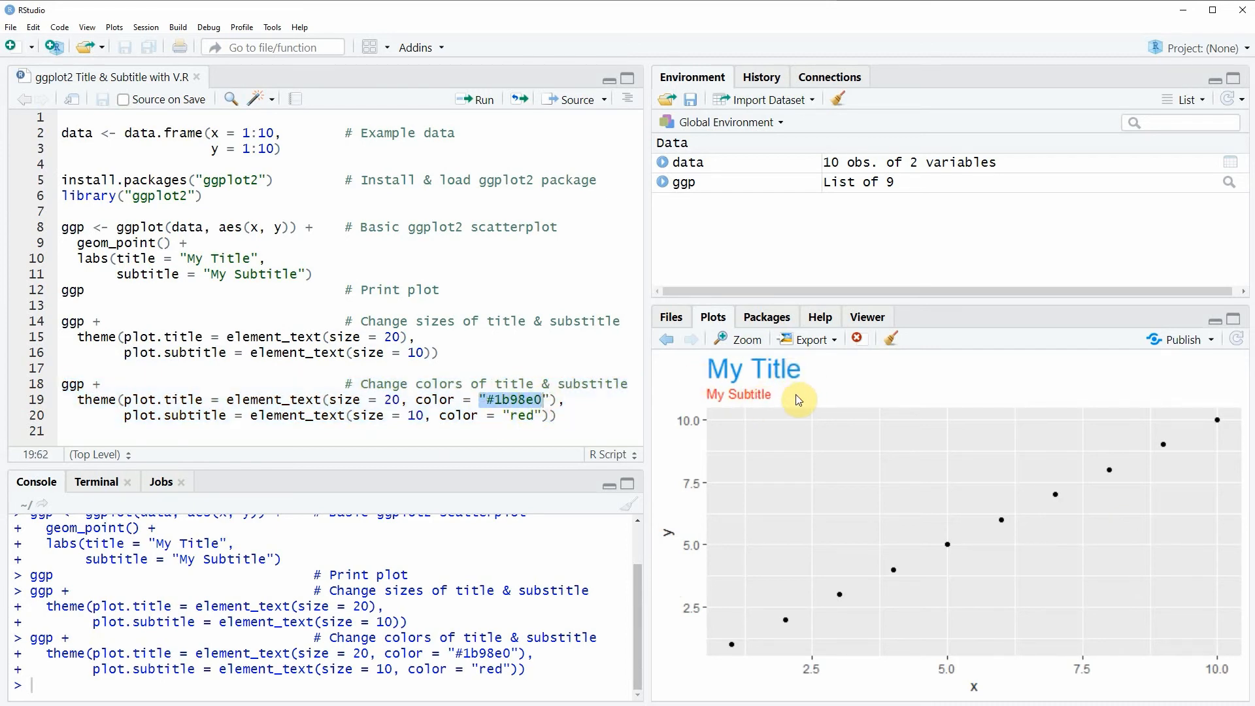